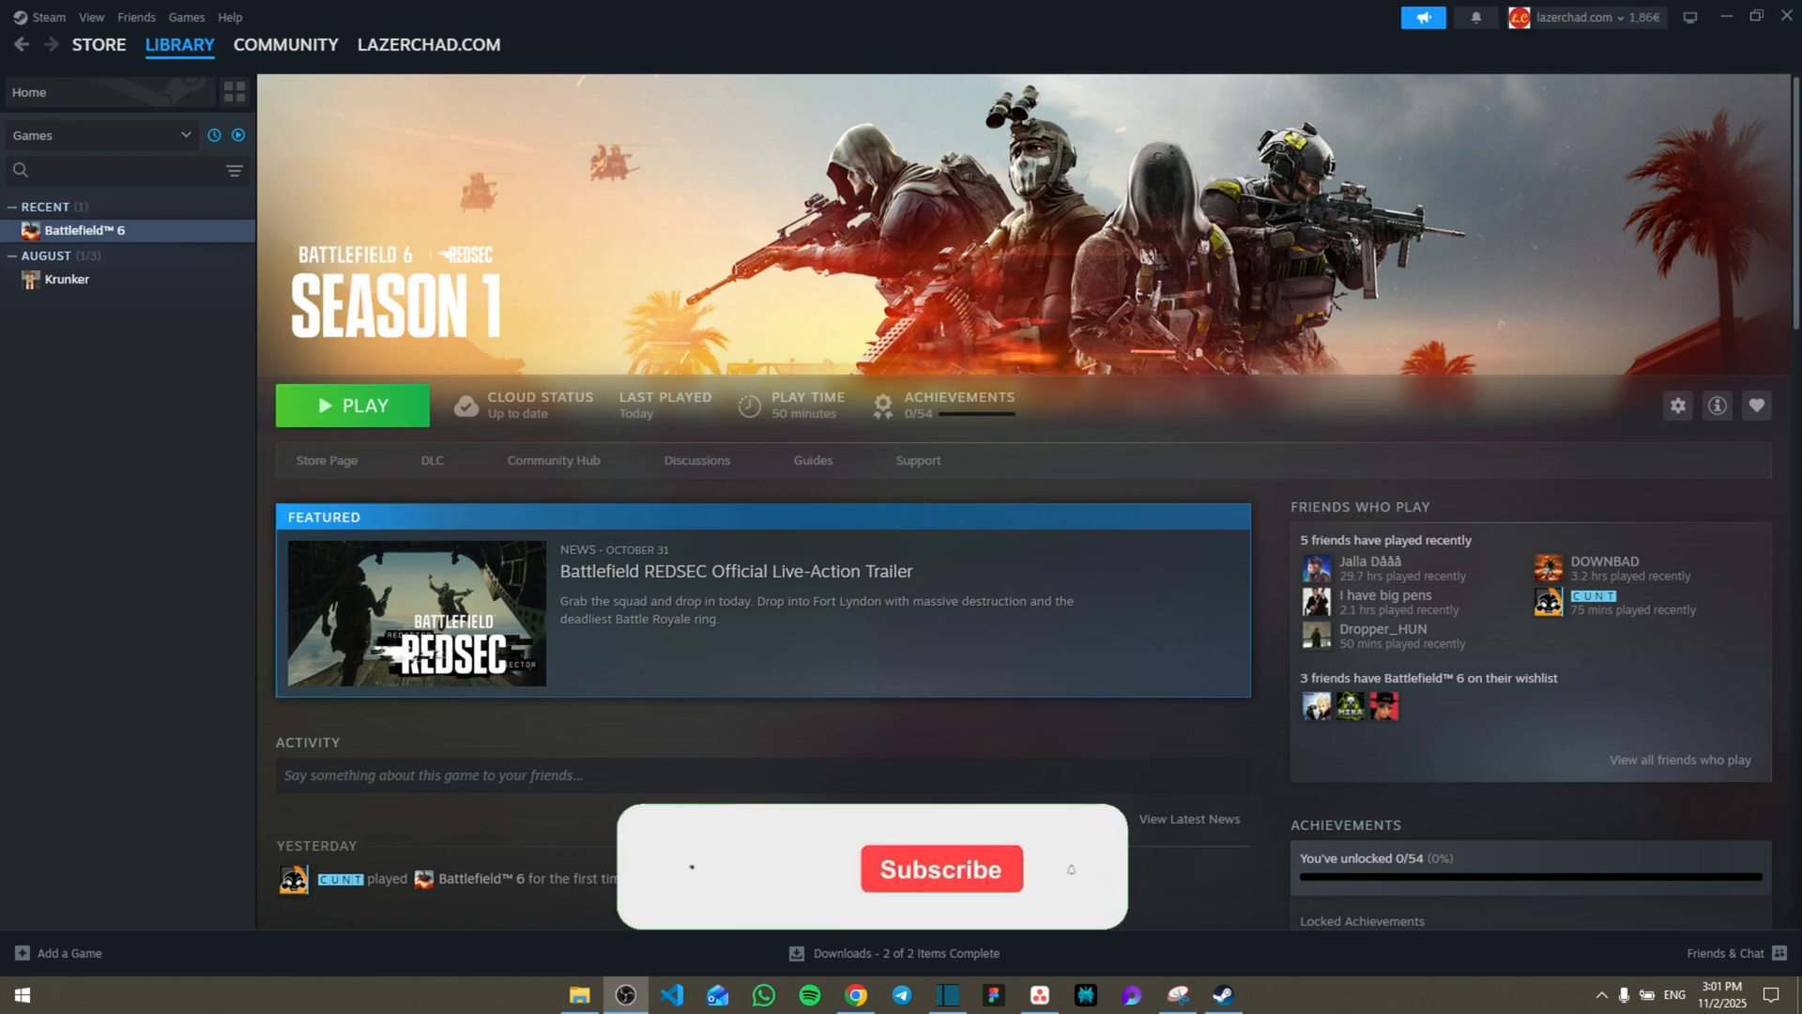
- Browse Battlefield 6's local files from its Steam Manage menu
{"action": "left_click", "coordinate": [940, 867]}
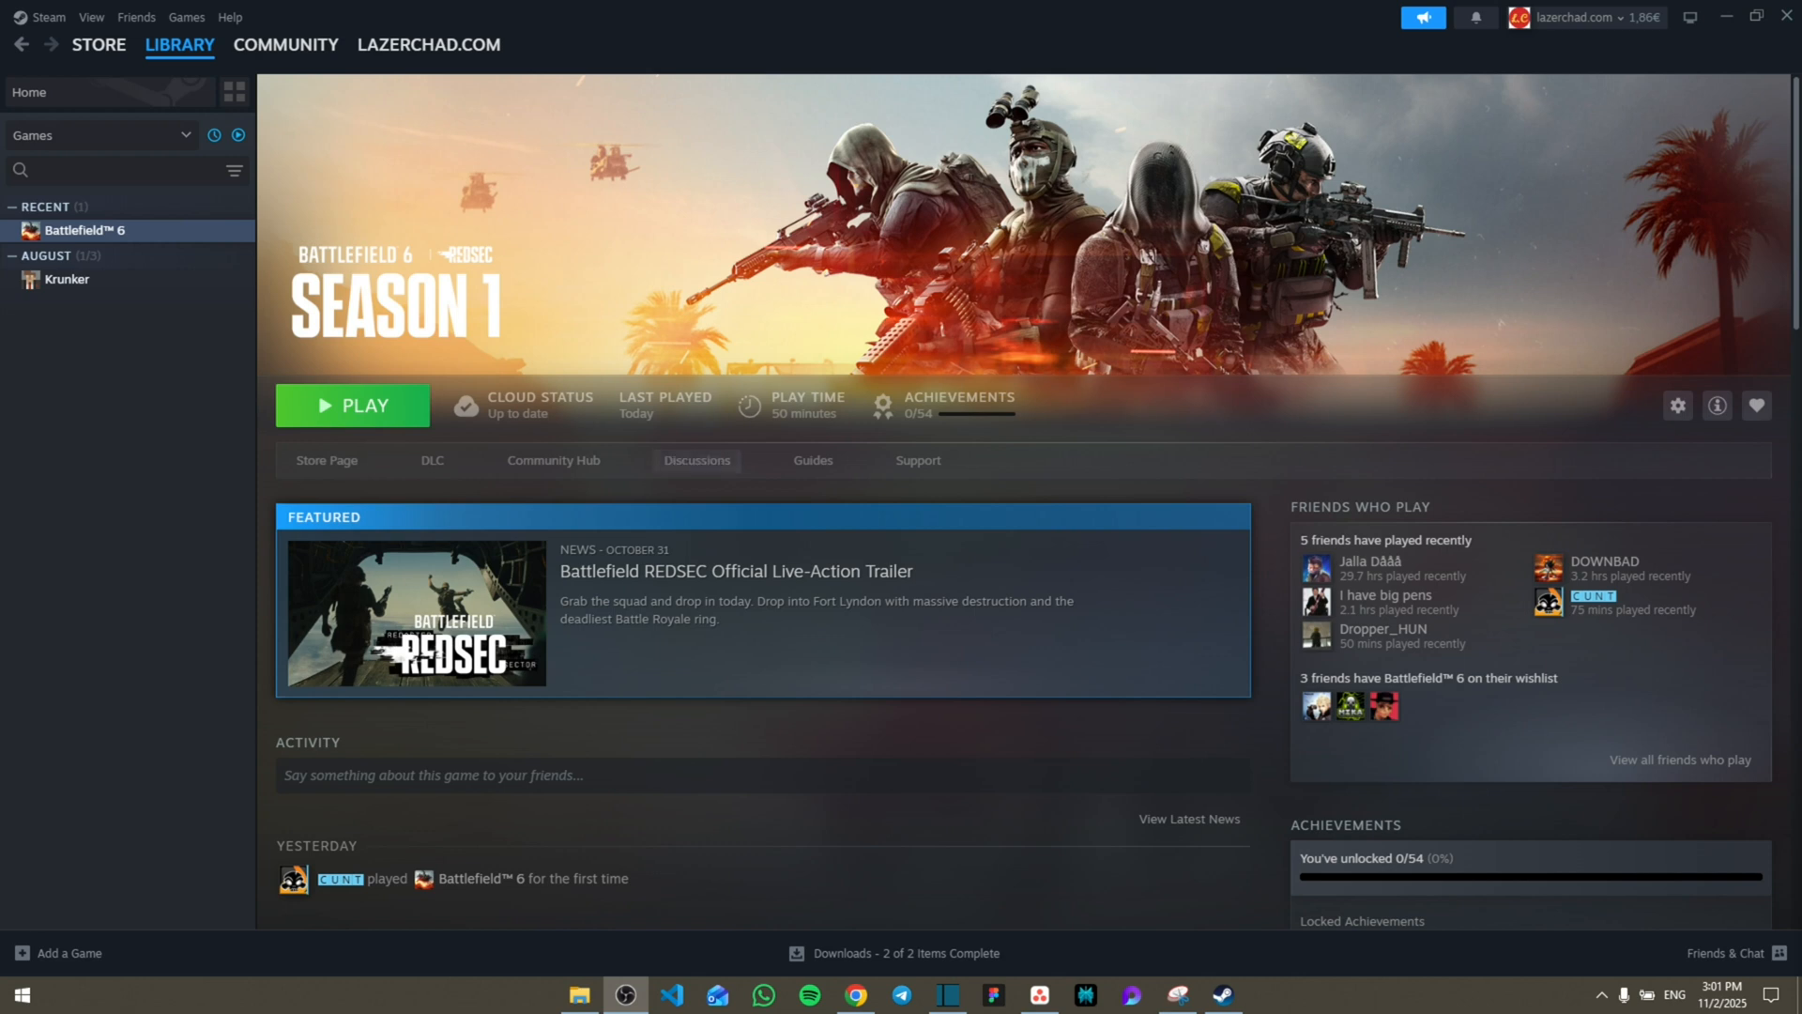
{"action": "left_click", "coordinate": [1678, 404]}
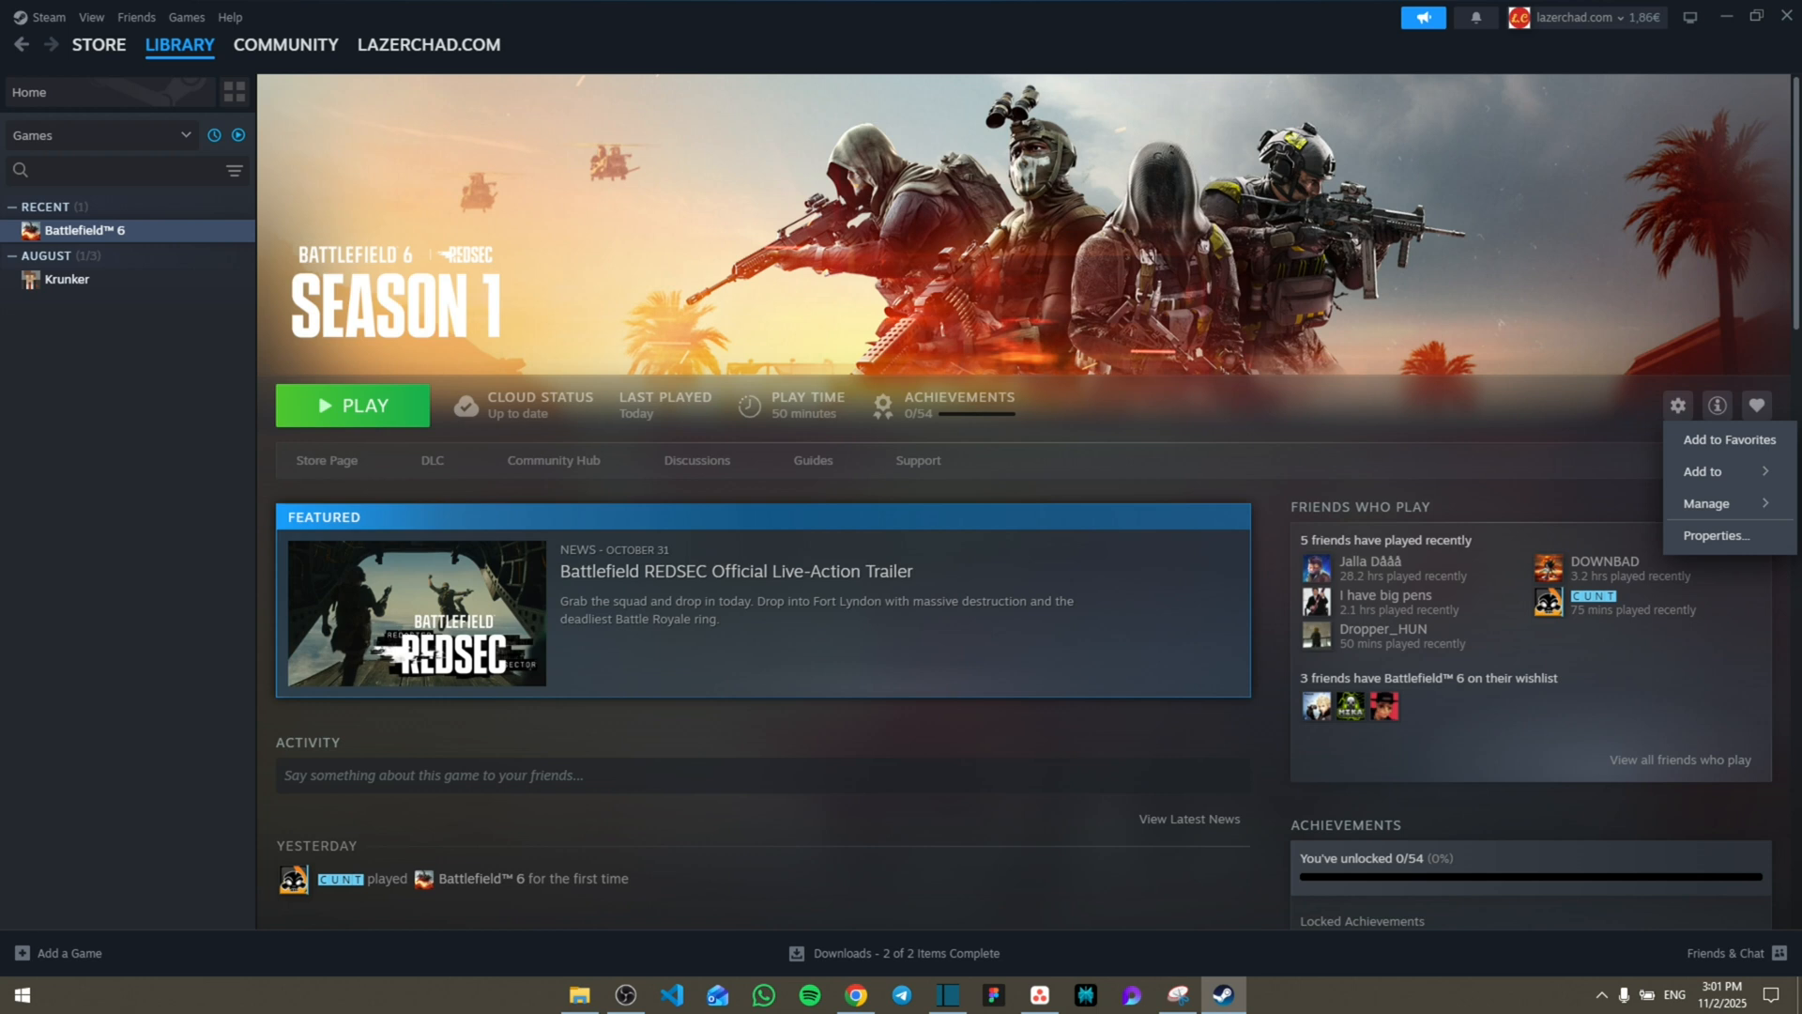
{"action": "left_click", "coordinate": [1705, 503]}
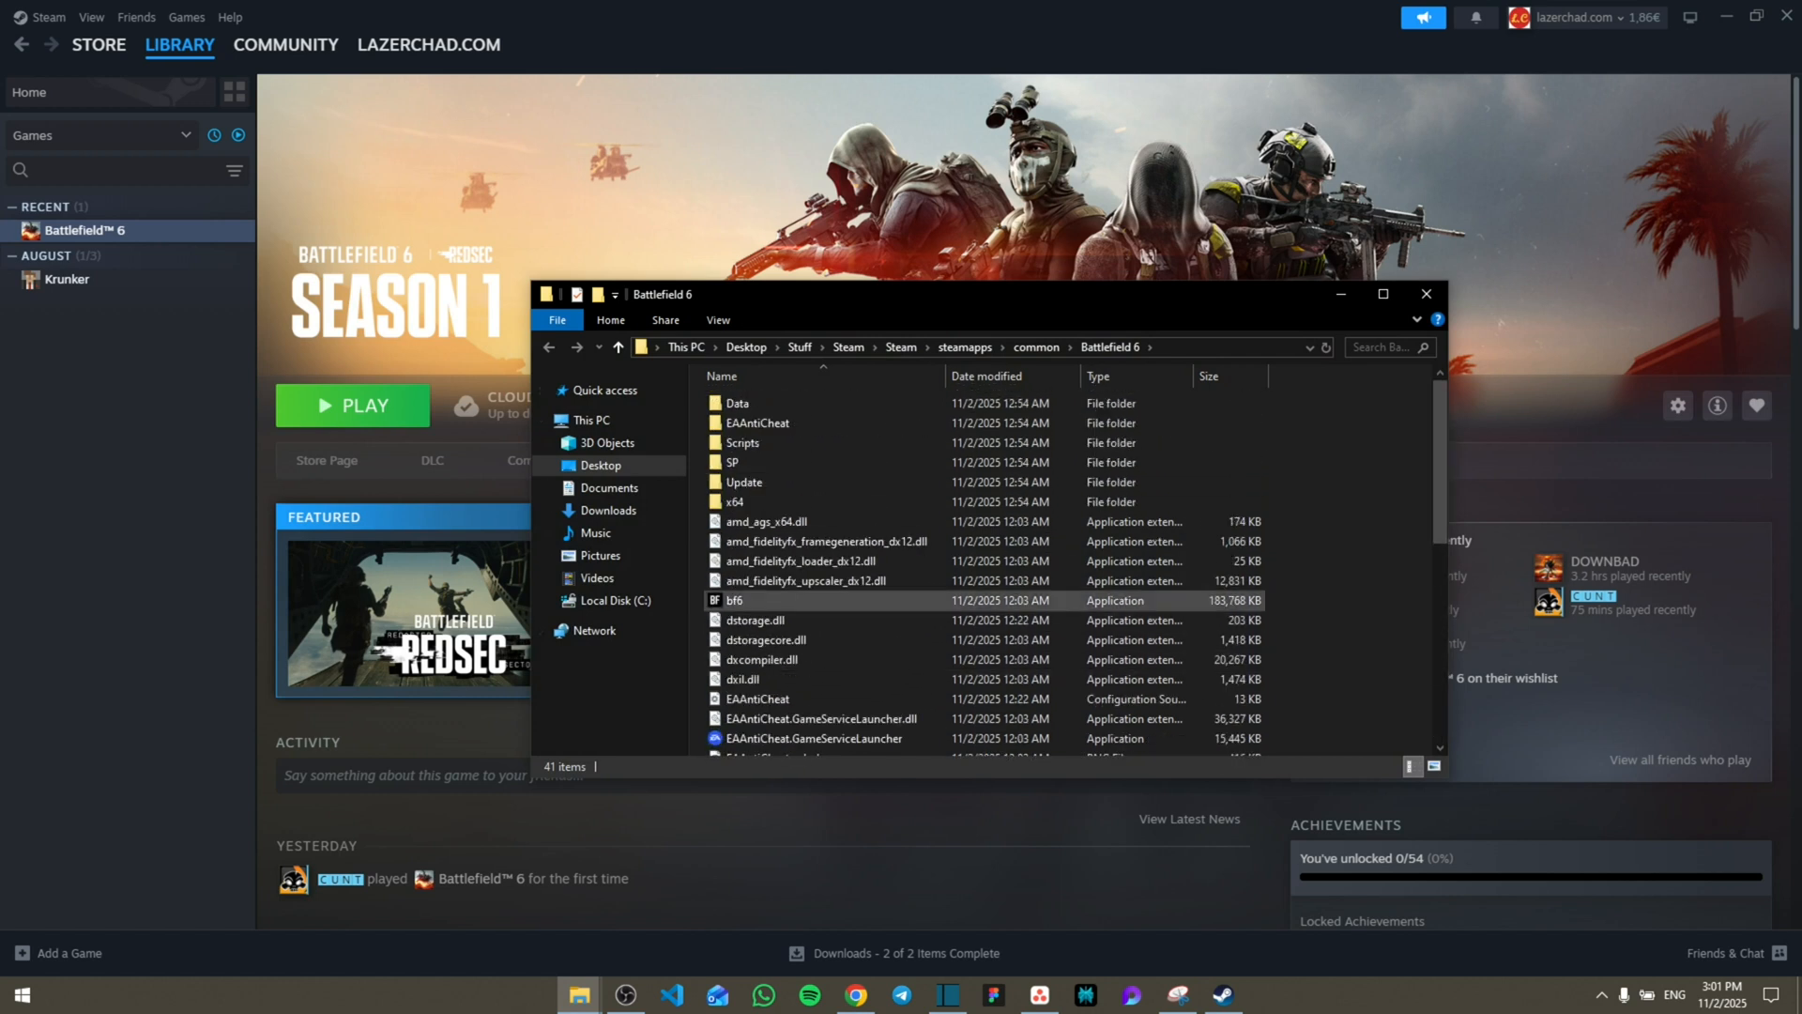
- Maximize the game folder and write the five Thread and GstRender settings in Notepad
{"action": "left_click", "coordinate": [1384, 293]}
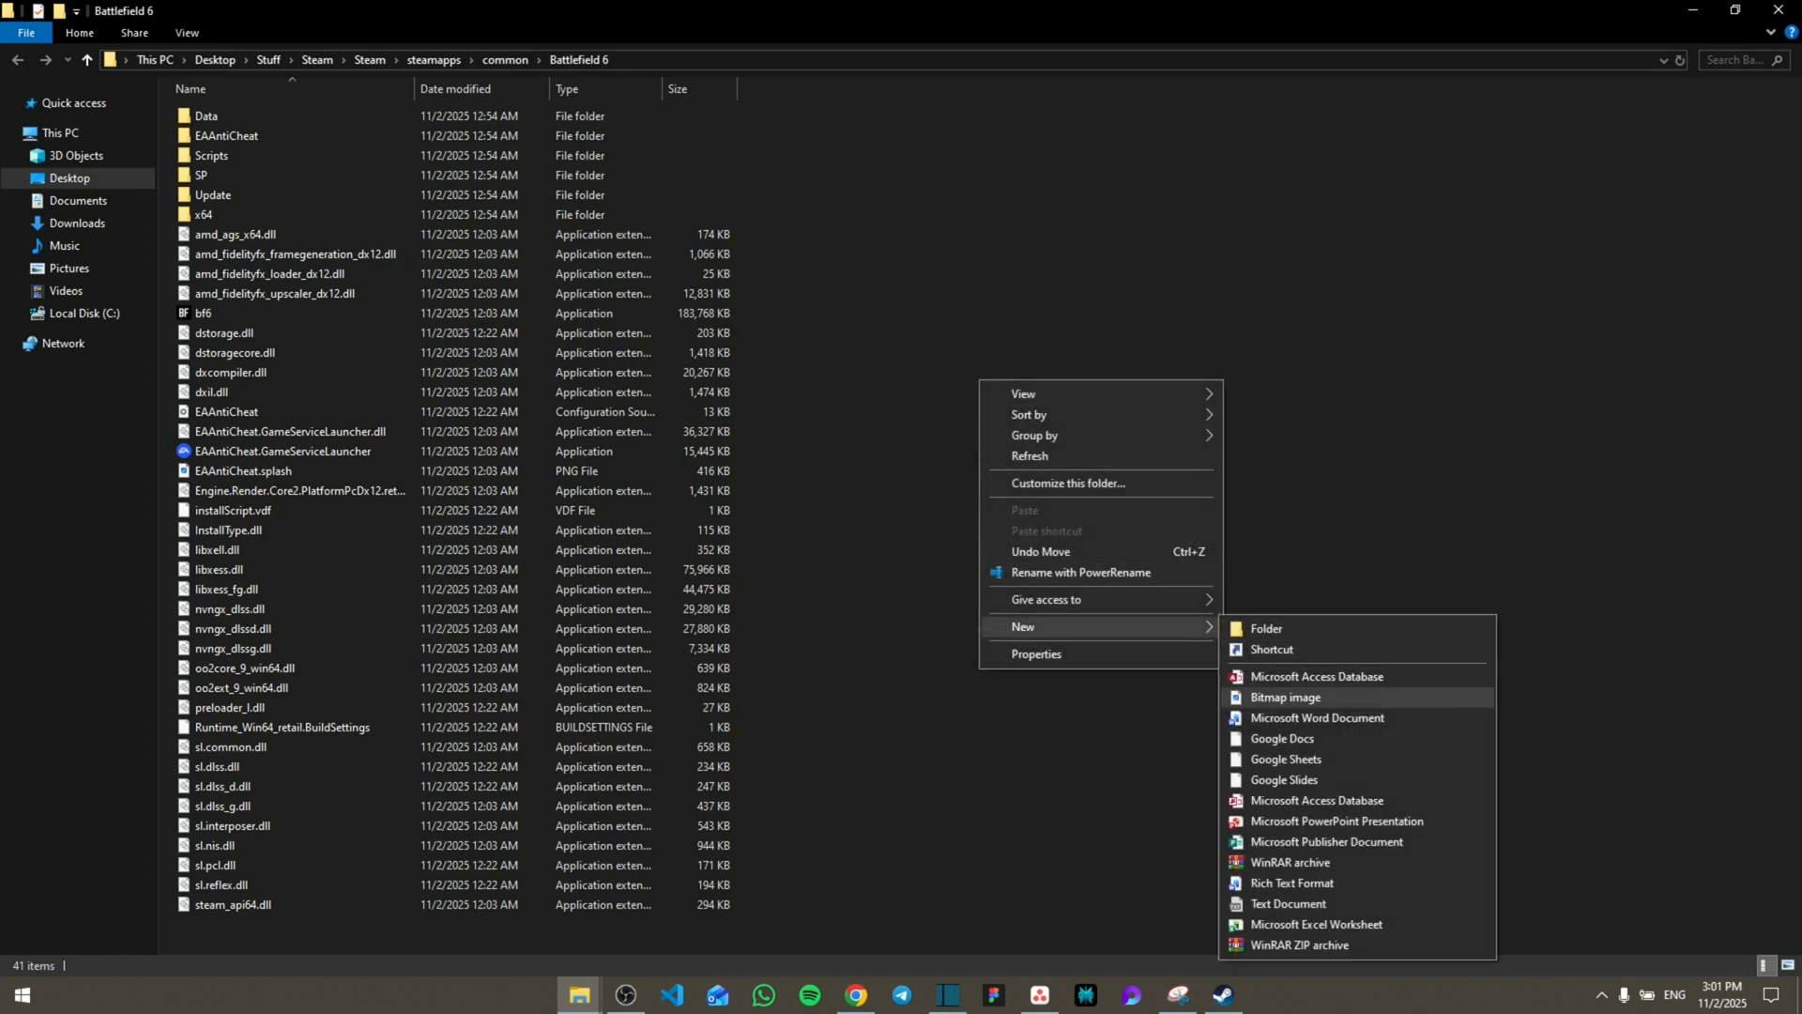
{"action": "left_click", "coordinate": [1289, 907]}
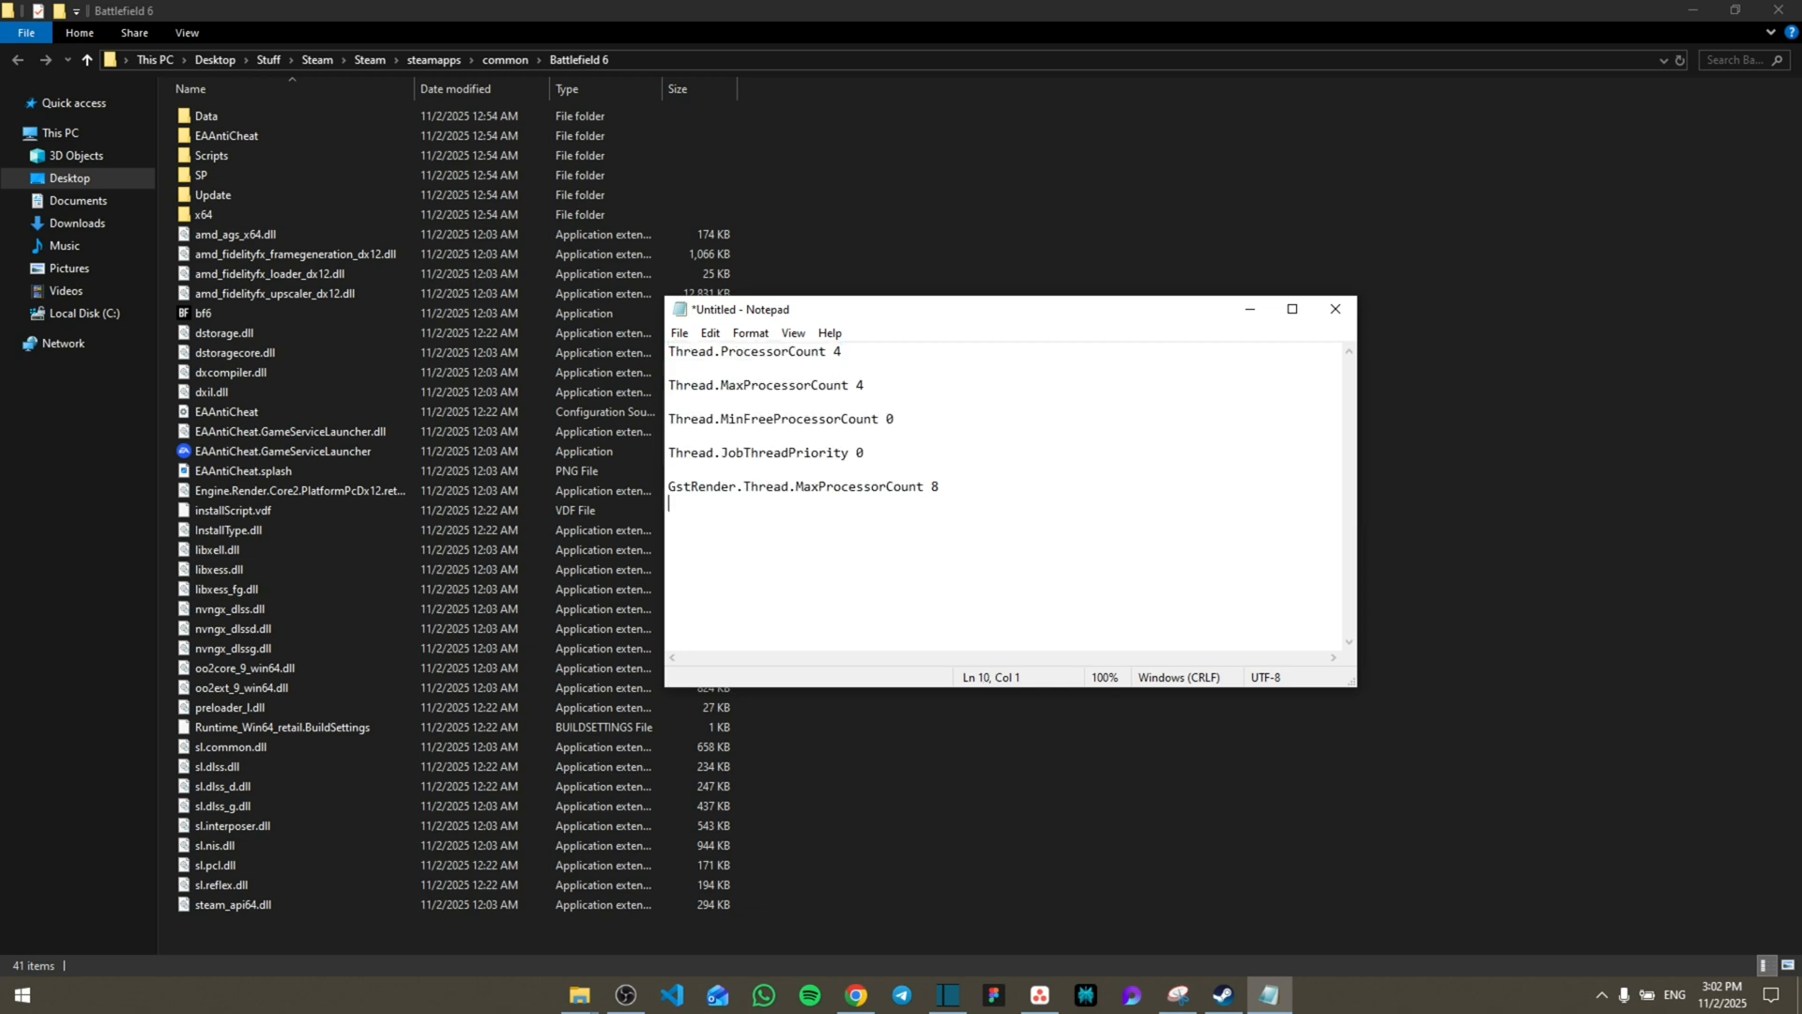
{"action": "left_click", "coordinate": [680, 333]}
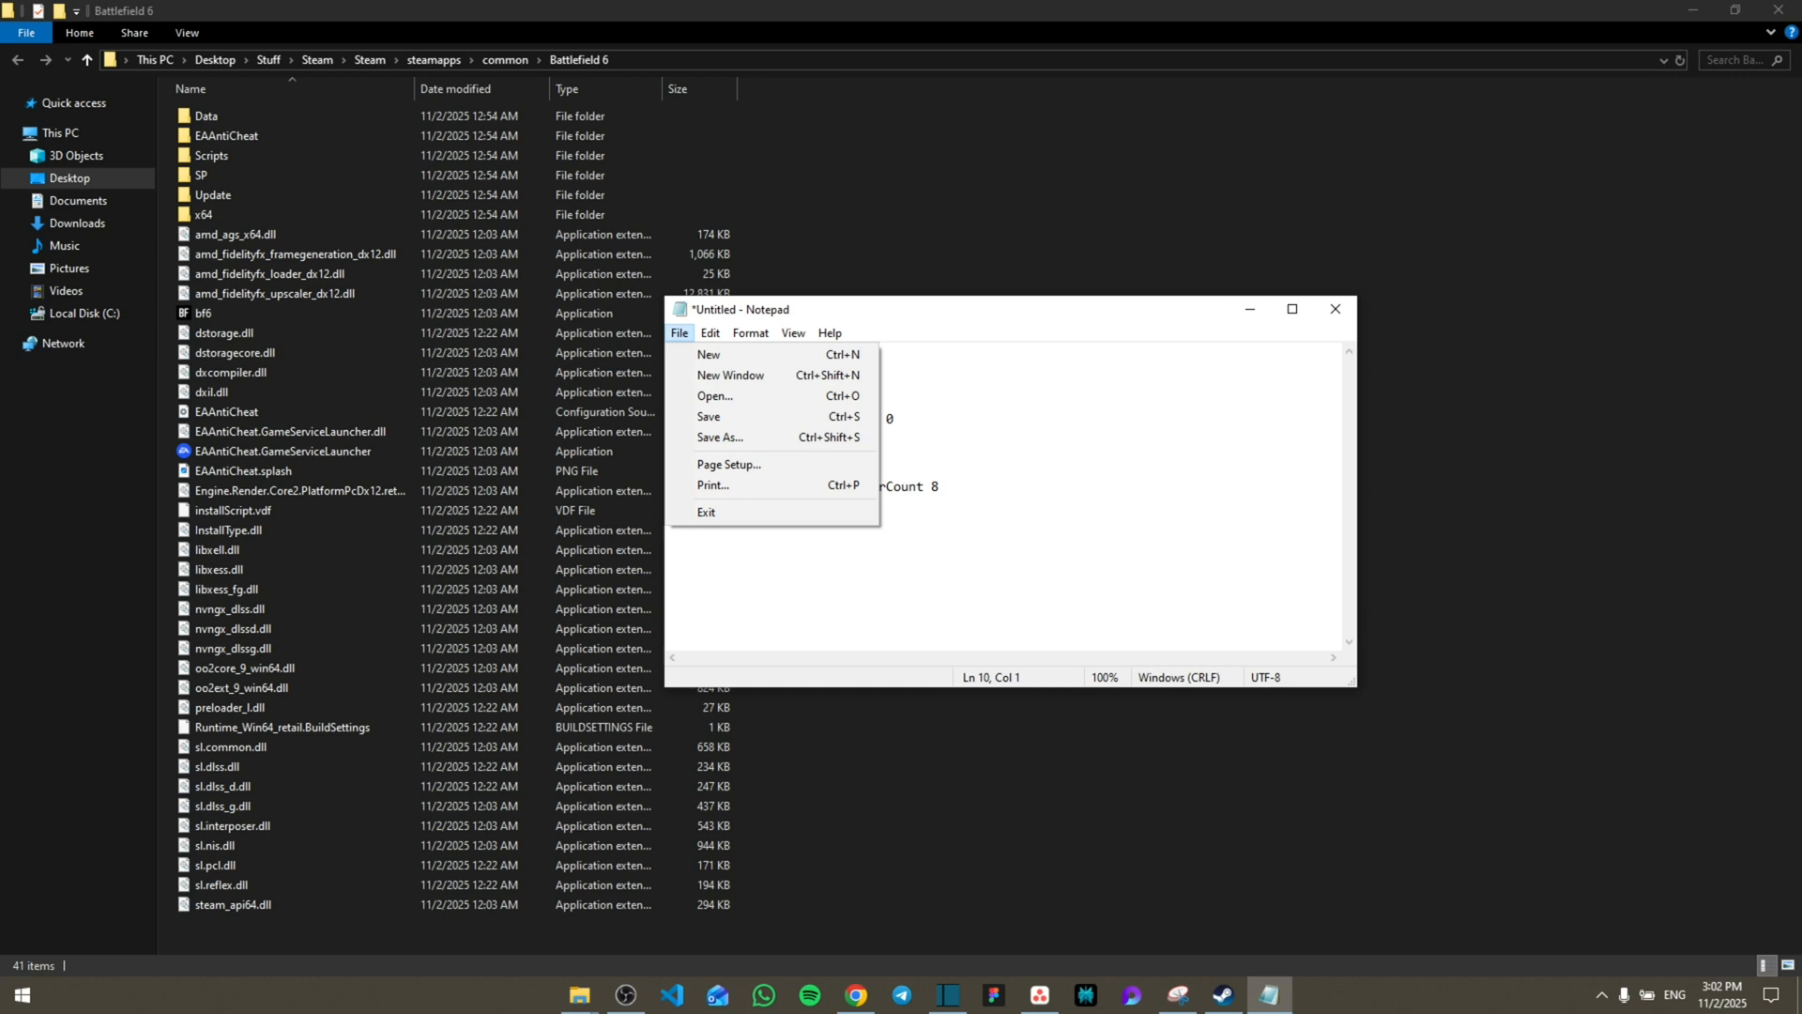
- Point Notepad's Save As dialog at the Battlefield 6 game folder via the address bar
{"action": "left_click", "coordinate": [718, 438]}
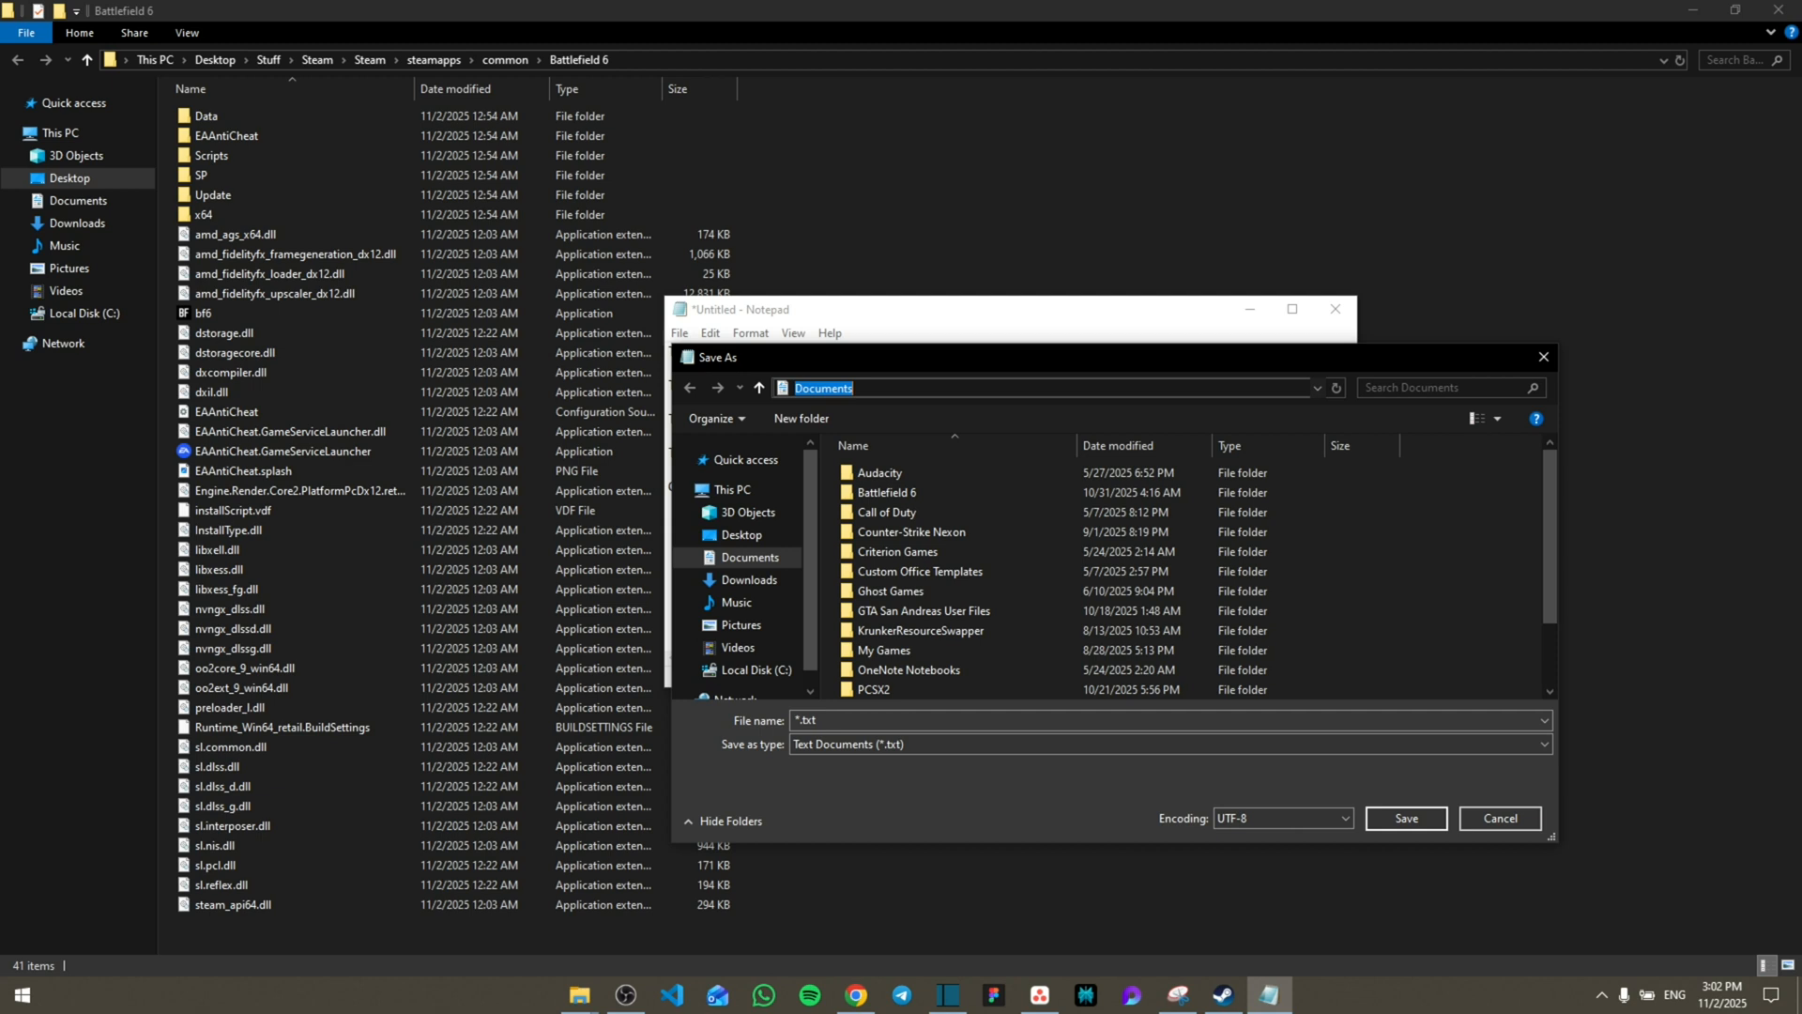
{"action": "left_click", "coordinate": [887, 492]}
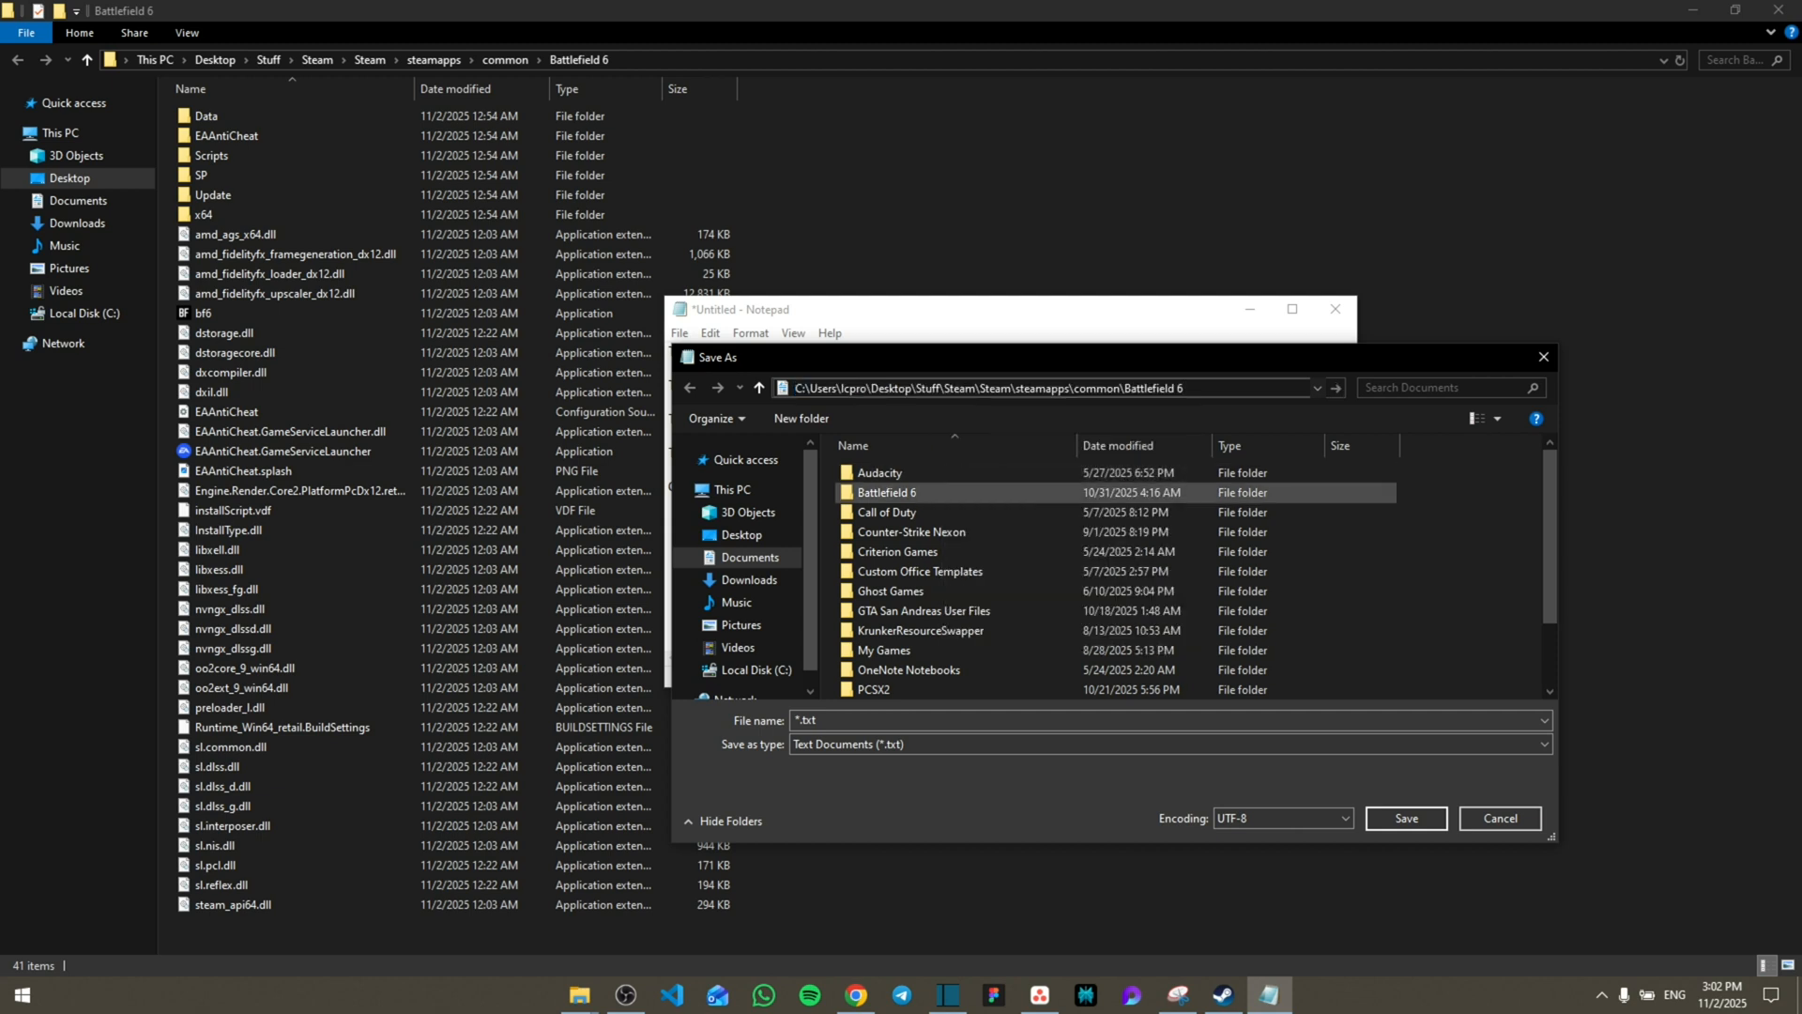
{"action": "double_click", "coordinate": [886, 492]}
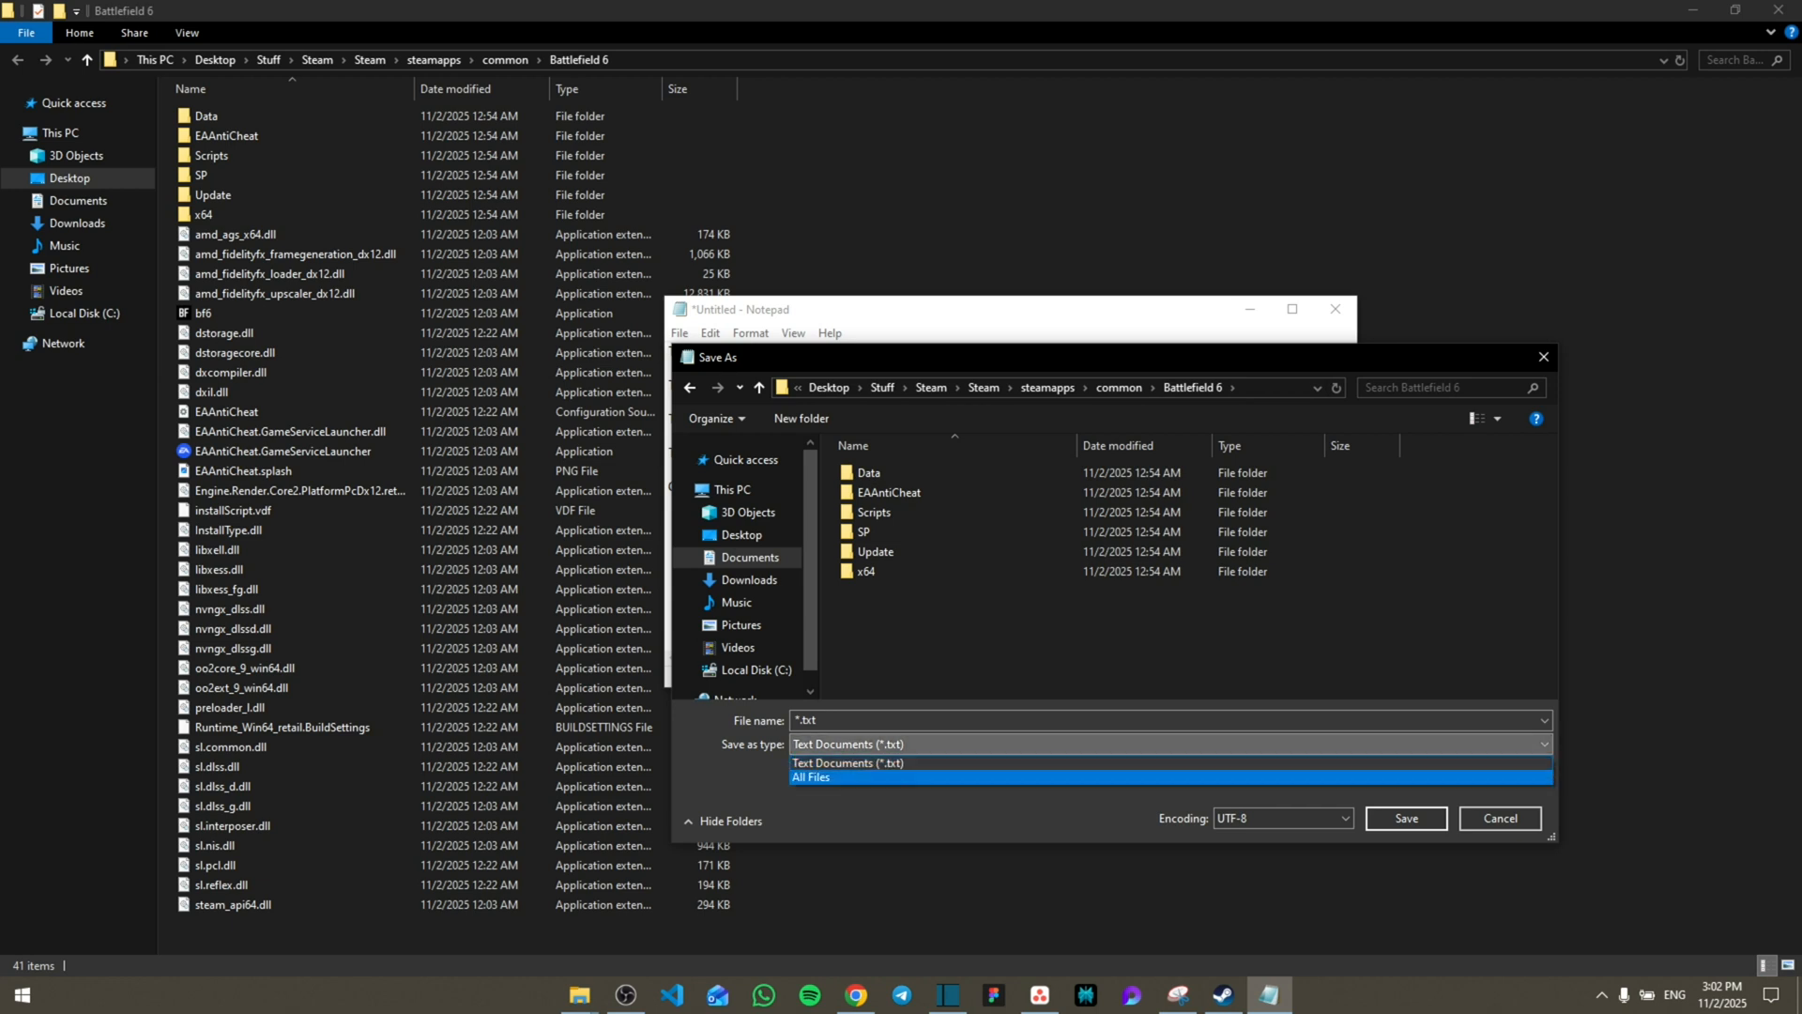
- Save the note as 'user.cfg' with the All Files type
{"action": "left_click", "coordinate": [811, 777]}
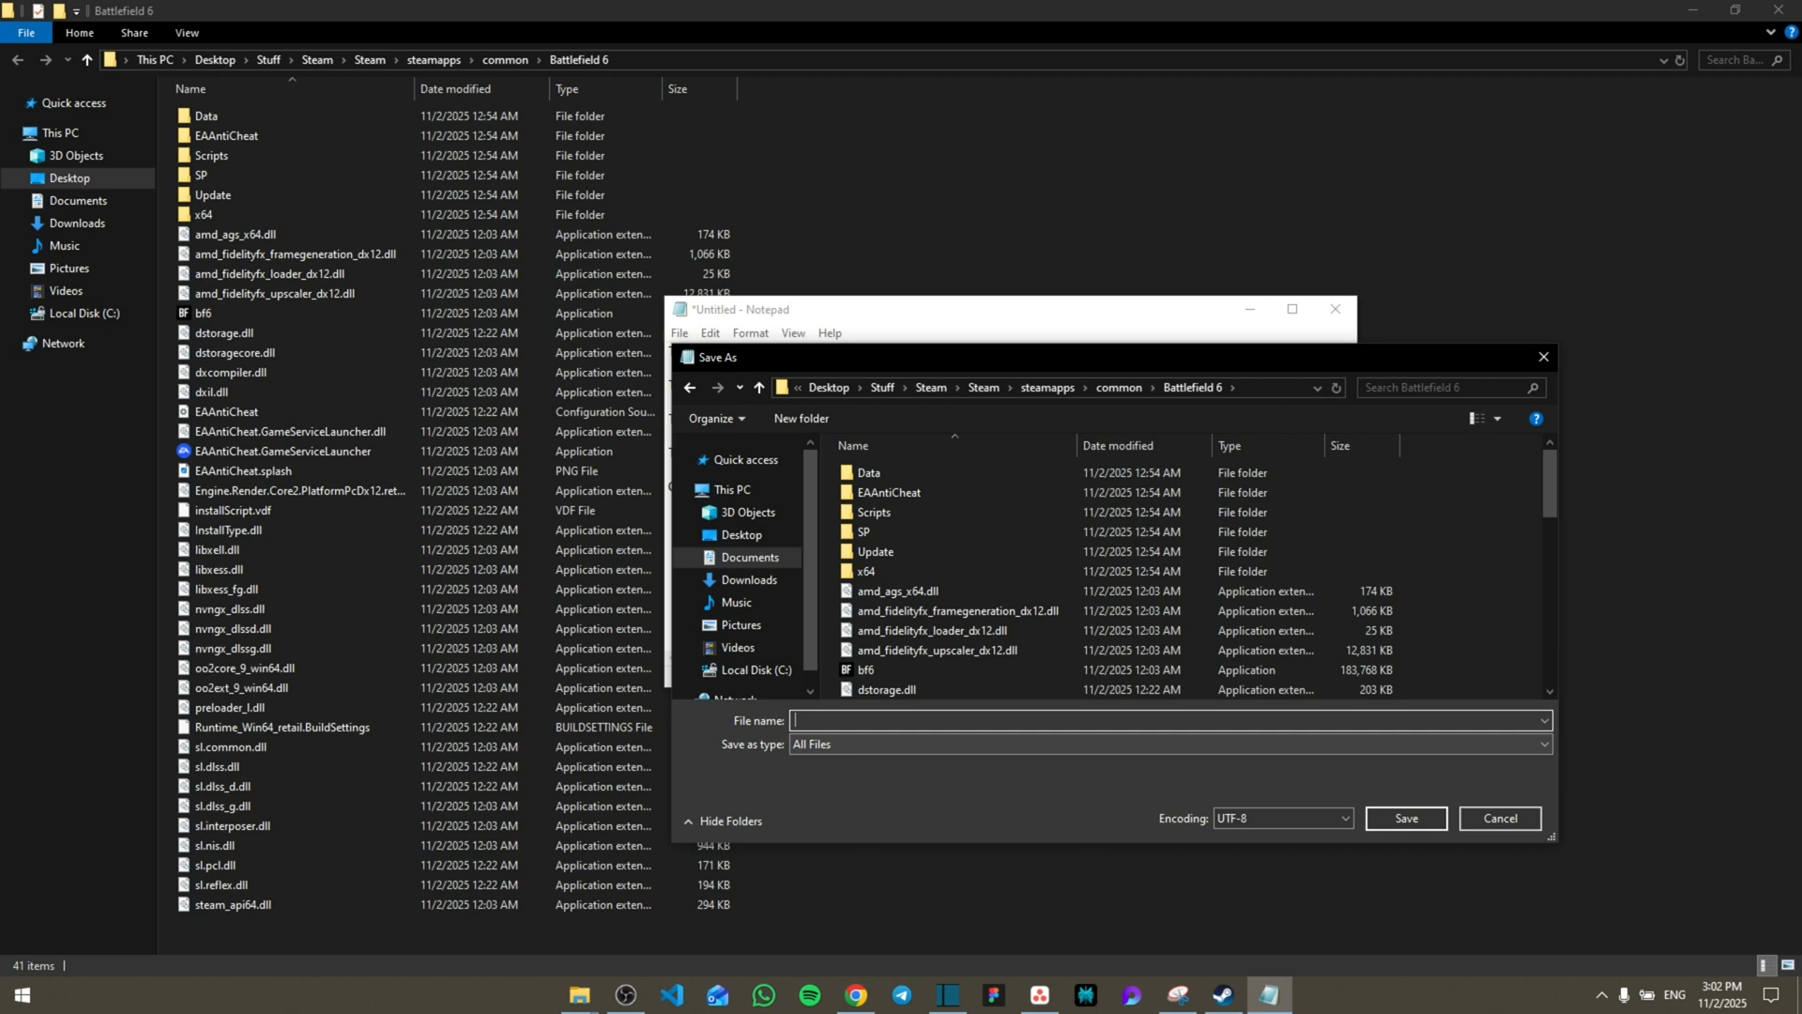
{"action": "type", "text": "user"}
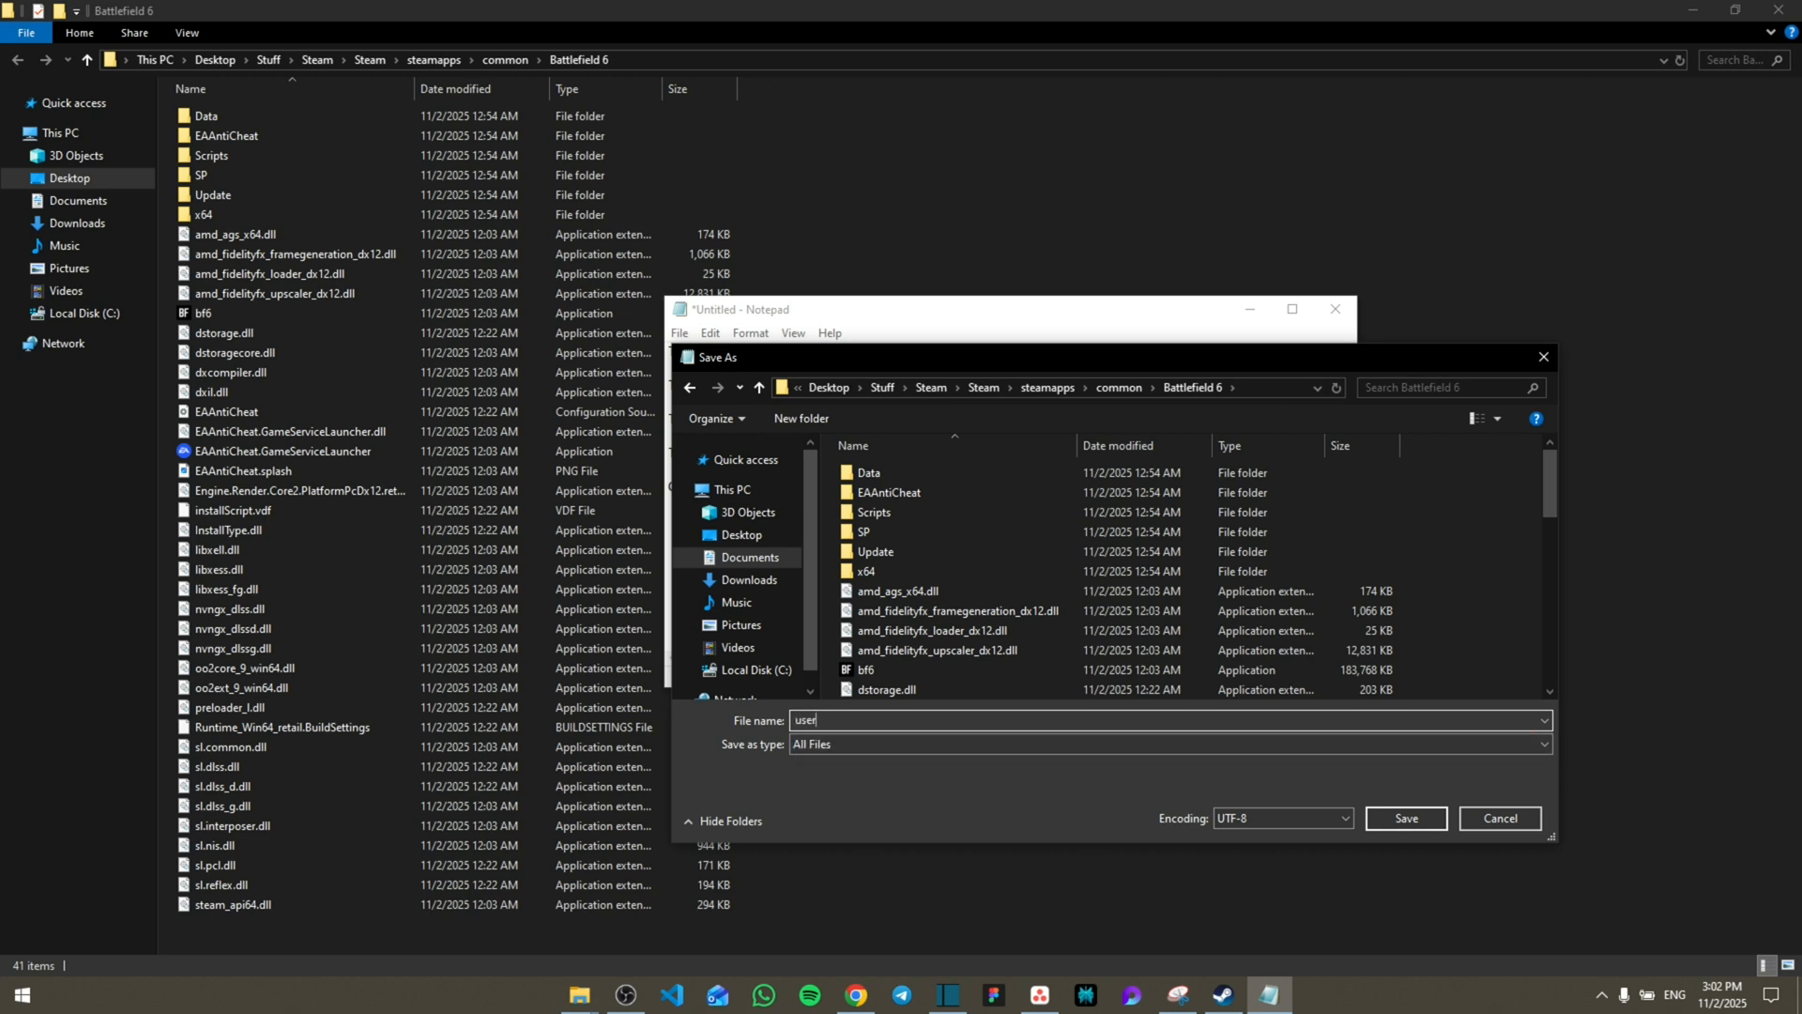
{"action": "type", "text": ".cfg"}
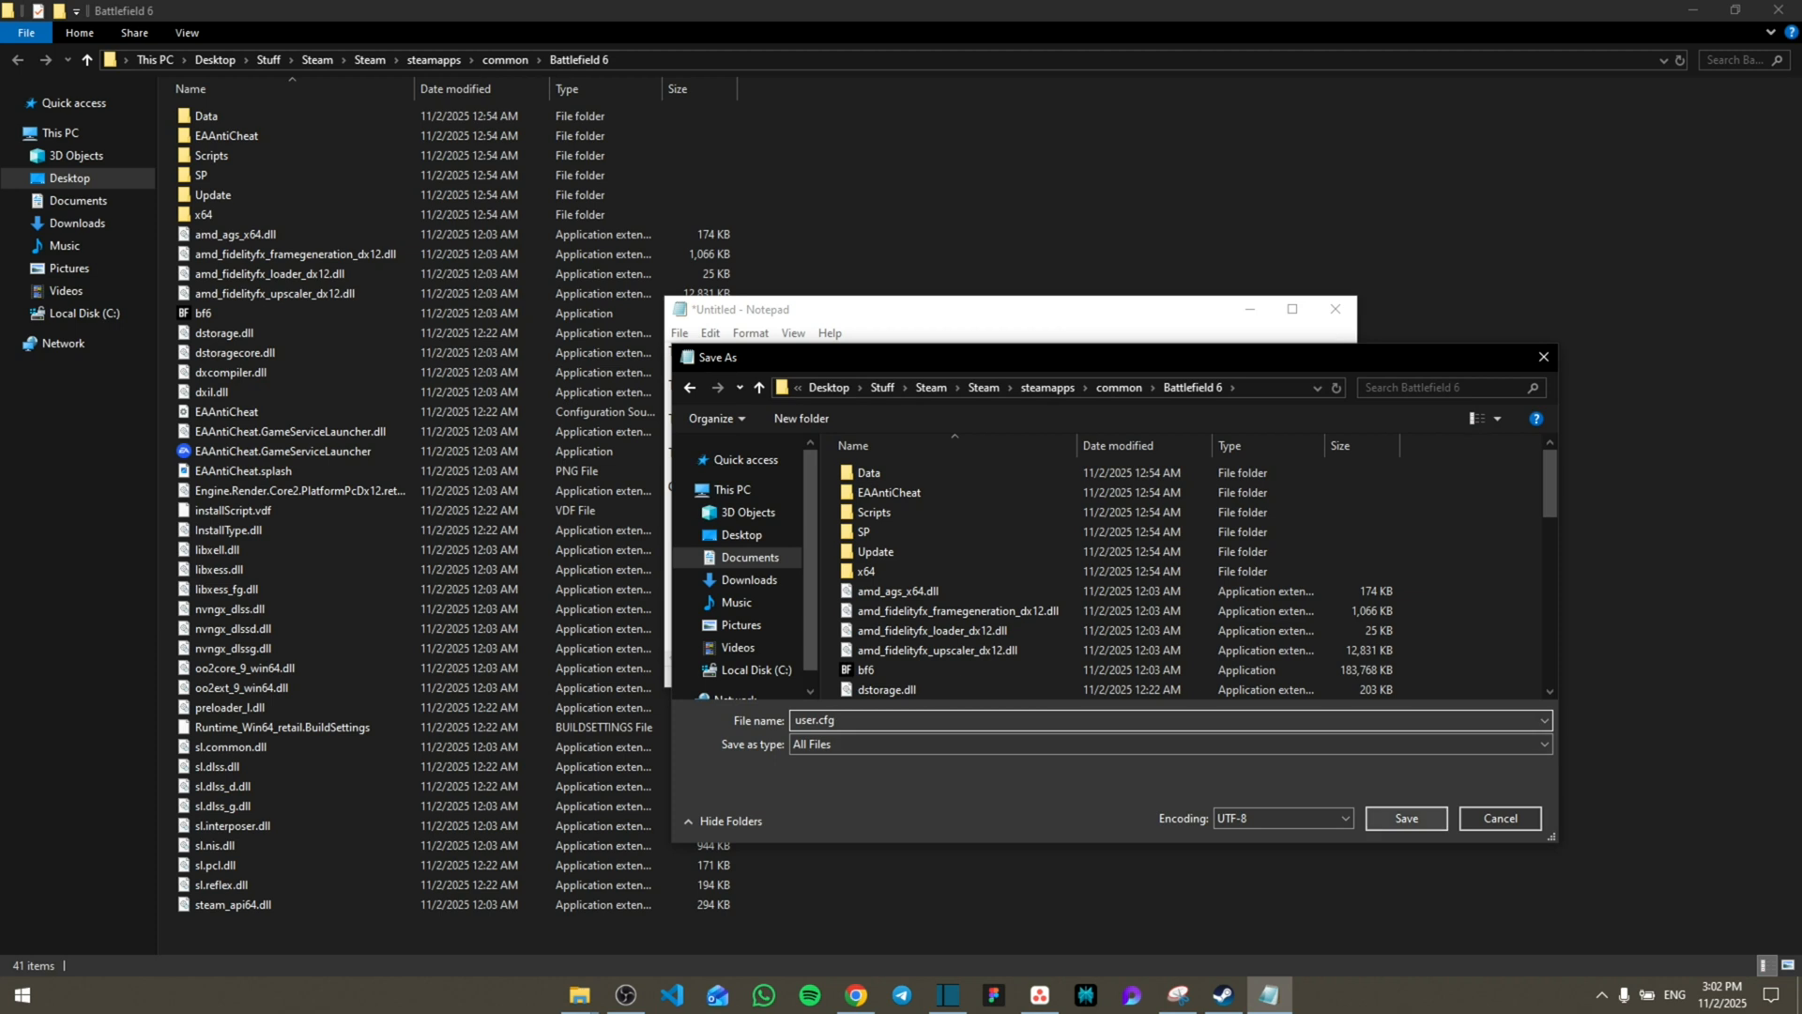
{"action": "left_click", "coordinate": [1405, 817]}
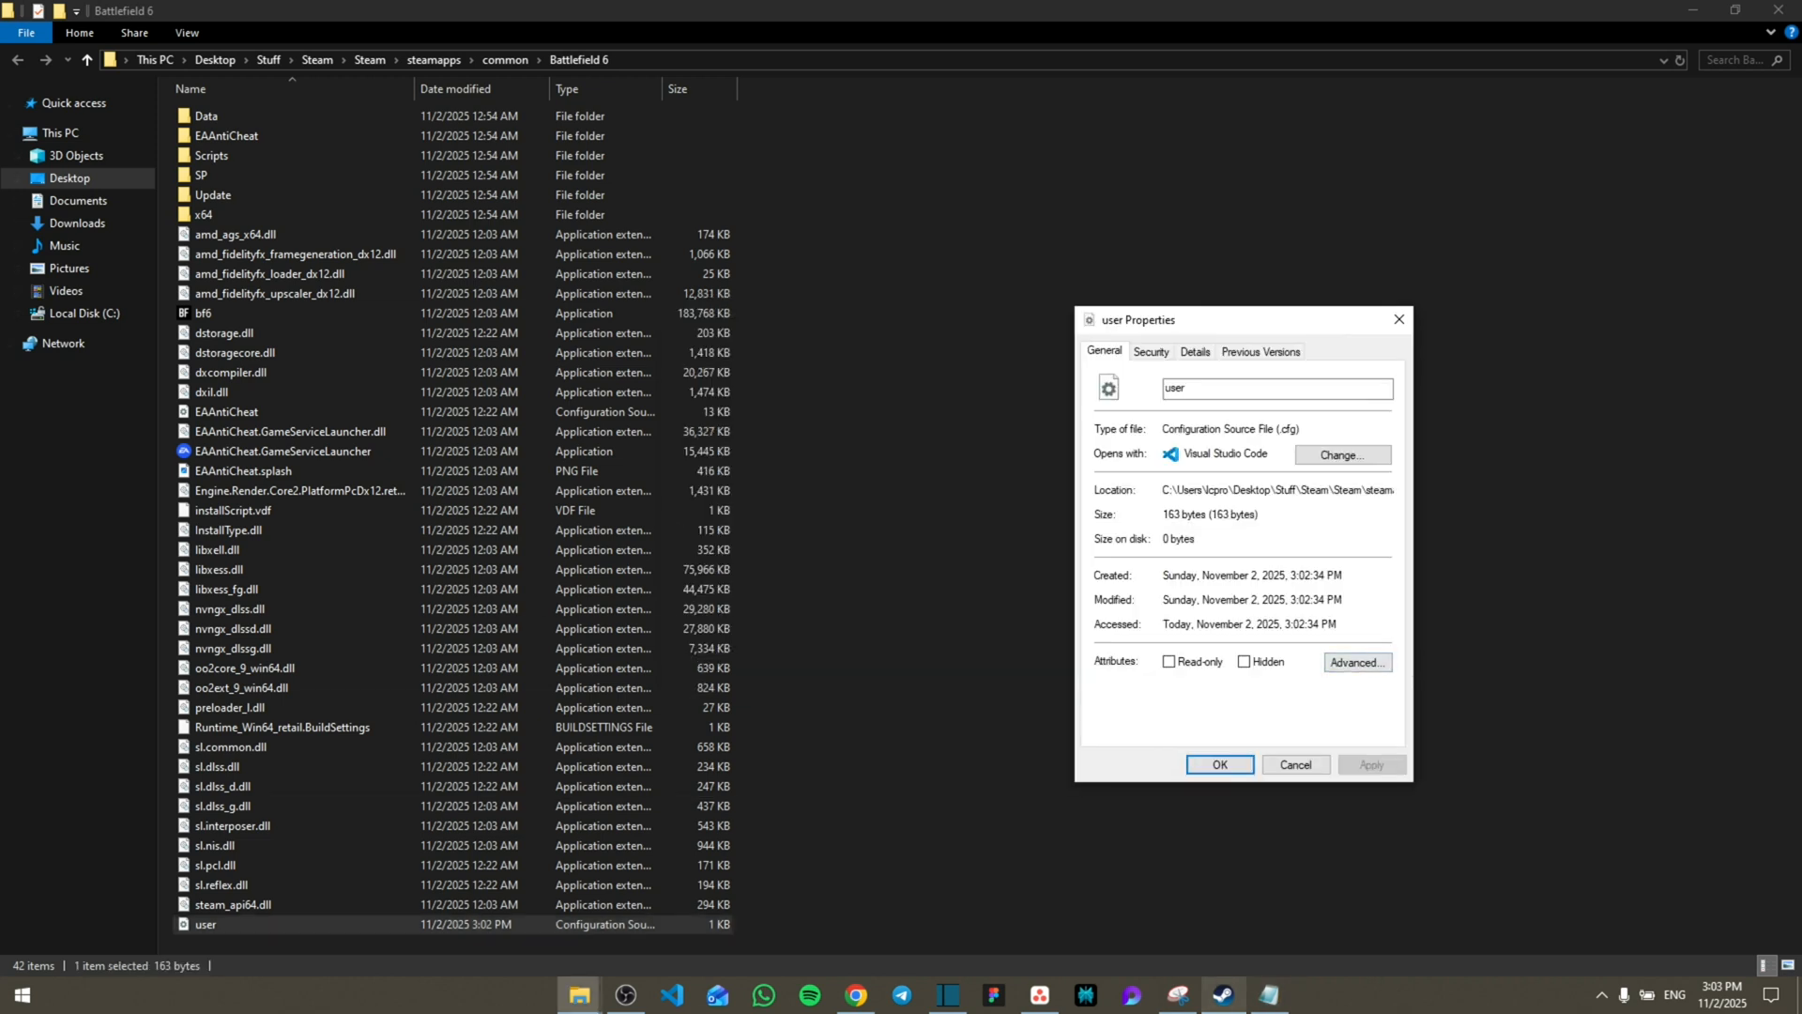
- Show the Properties of user.cfg, 163 bytes, in the 42-item game folder
{"action": "left_click", "coordinate": [230, 747]}
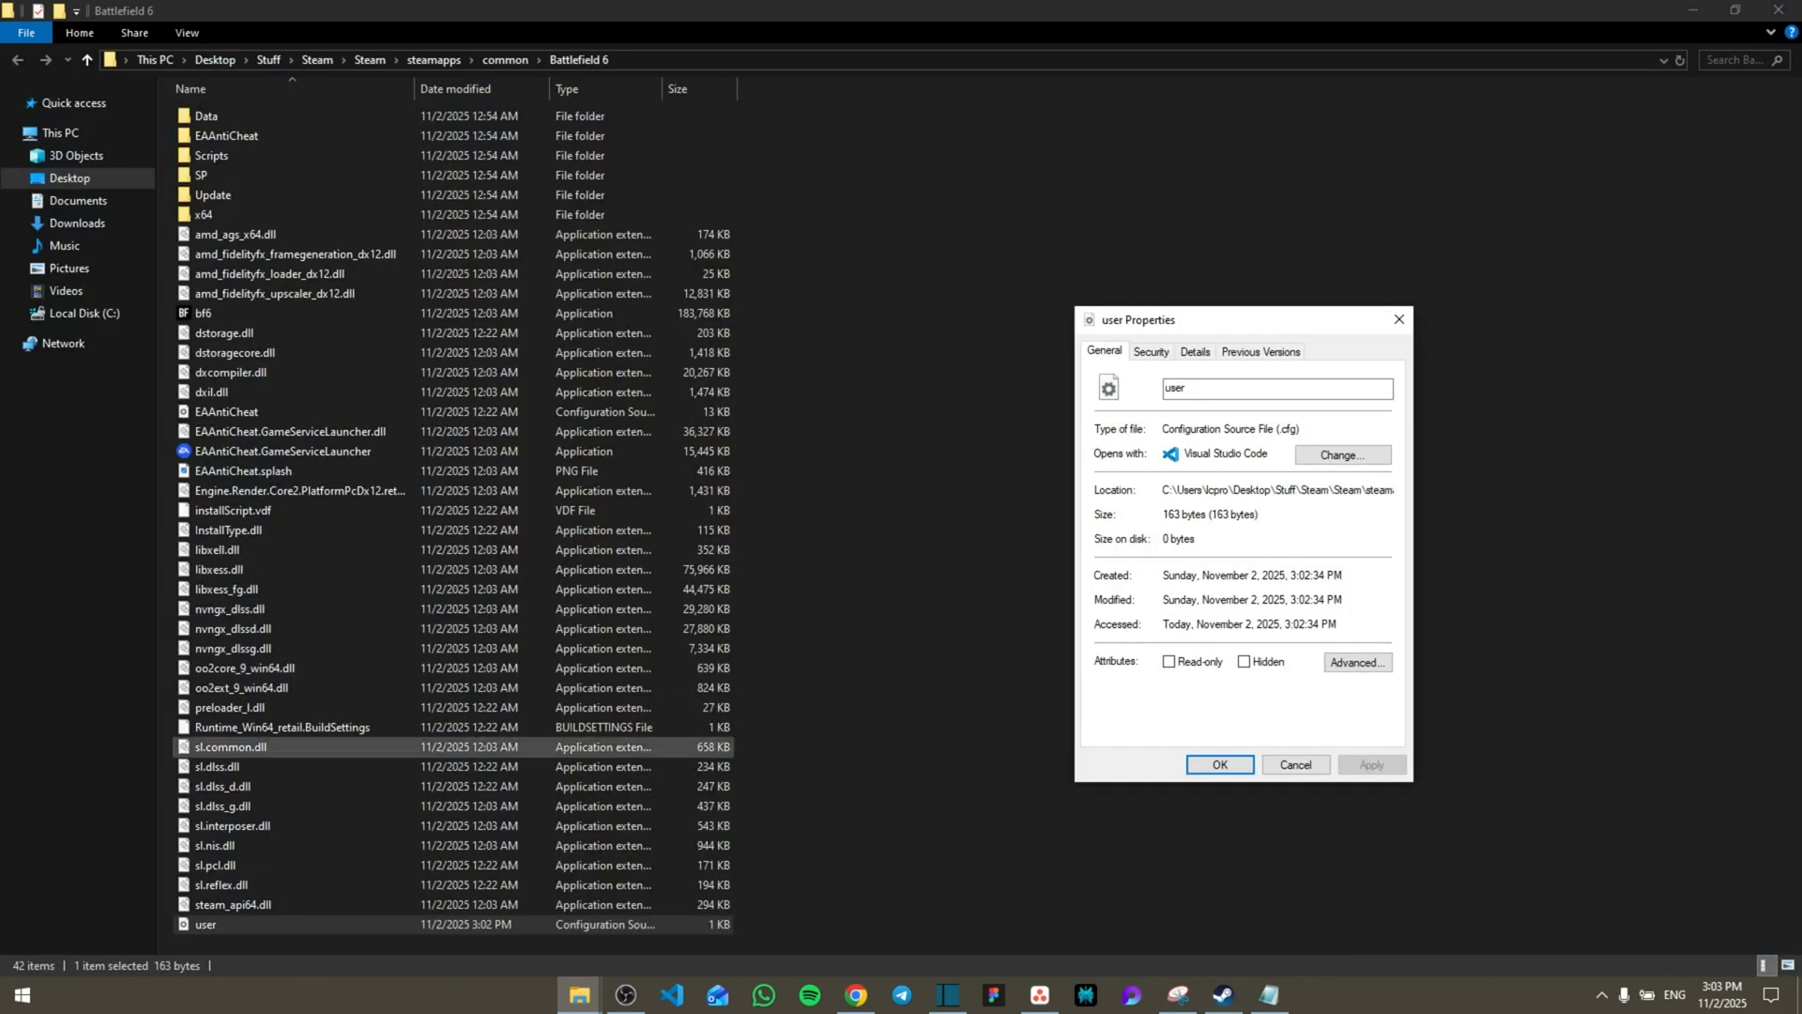